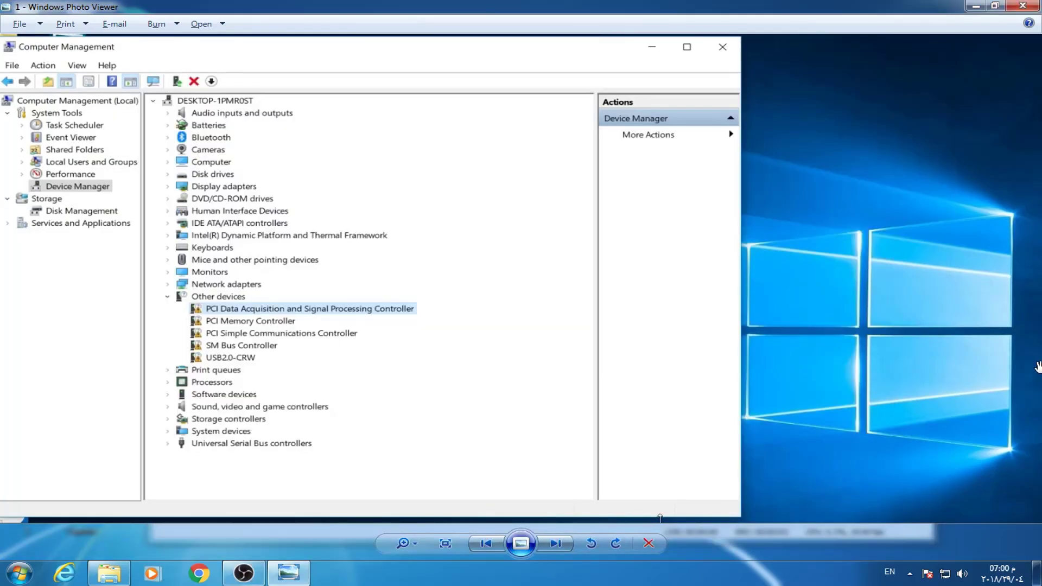
mouse_move(267, 437)
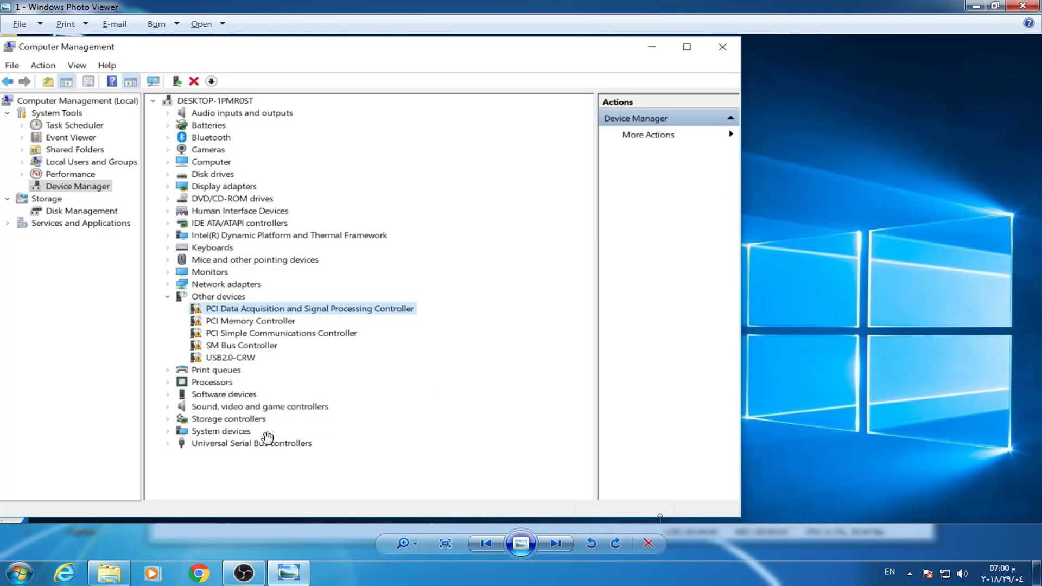
mouse_move(231, 348)
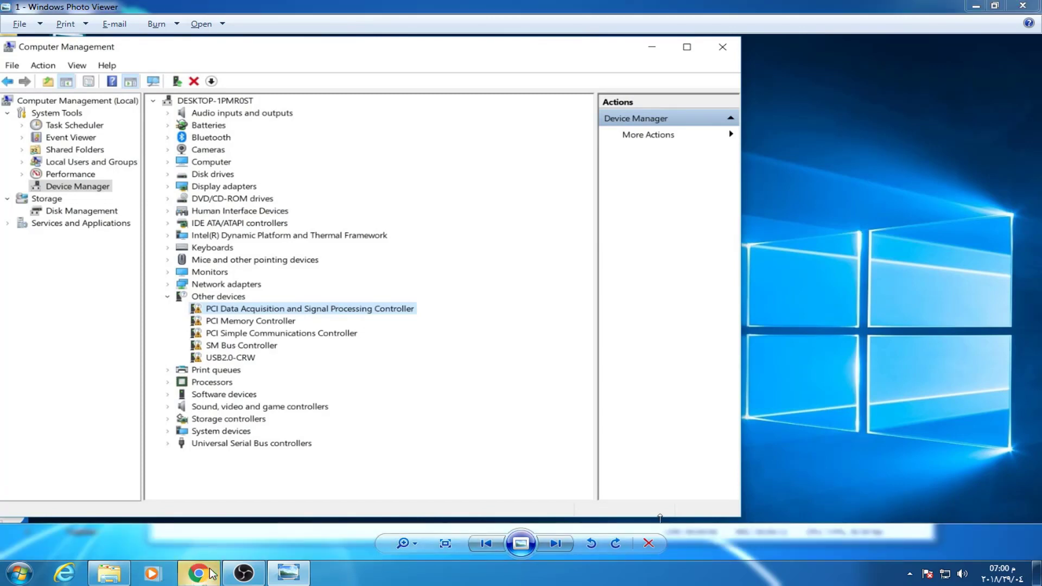
Search Google in Chrome for 'sm bus controller driver' via the 'sm bus' suggestion
click(198, 571)
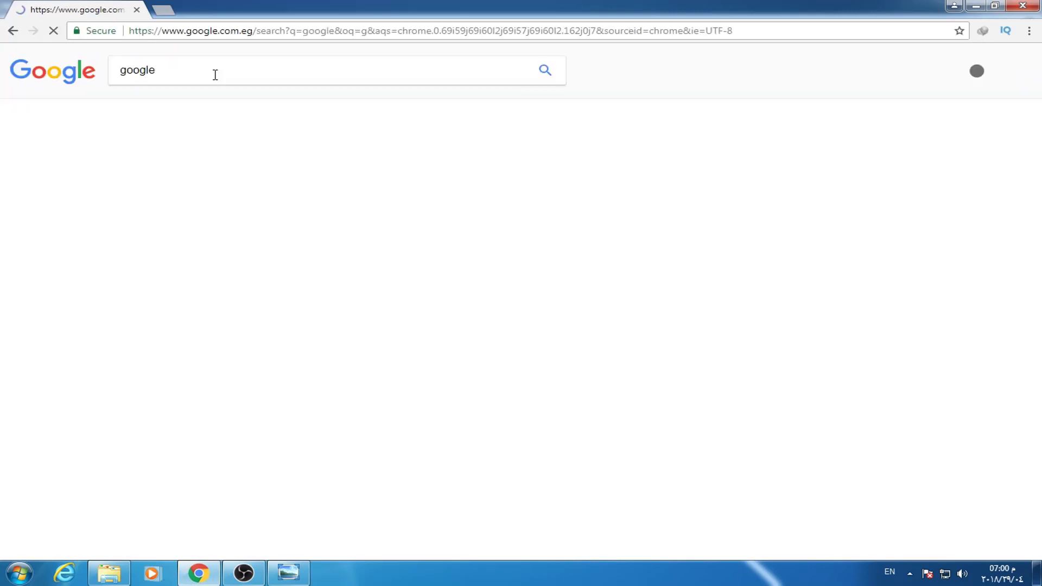
text(s)
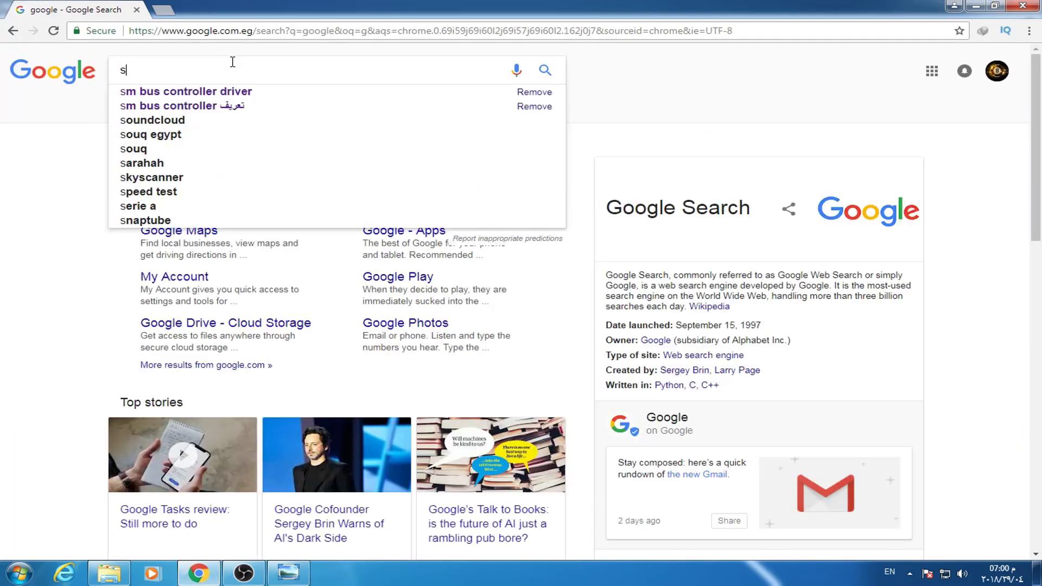
text(m bus)
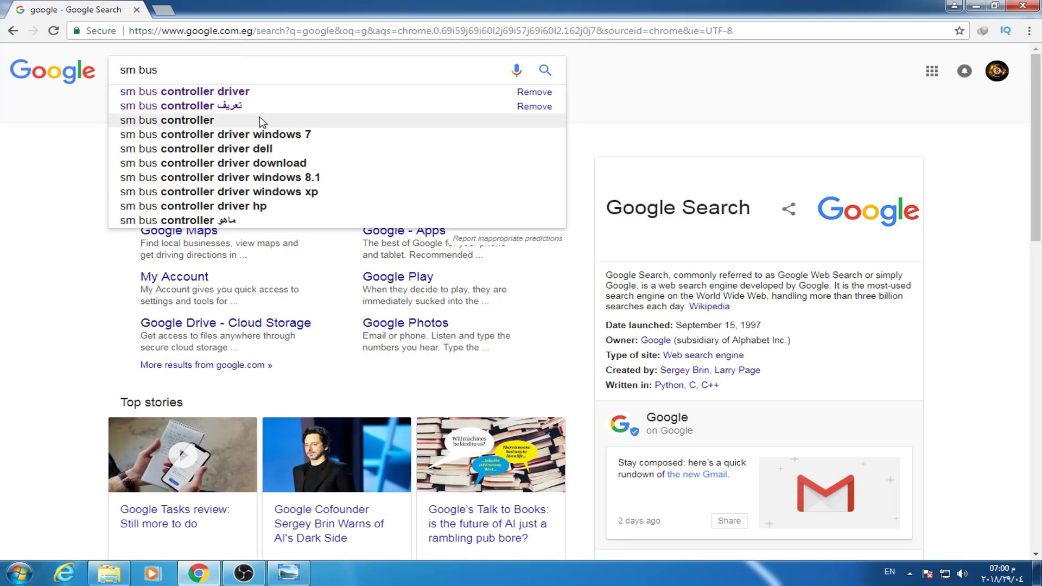
click(185, 91)
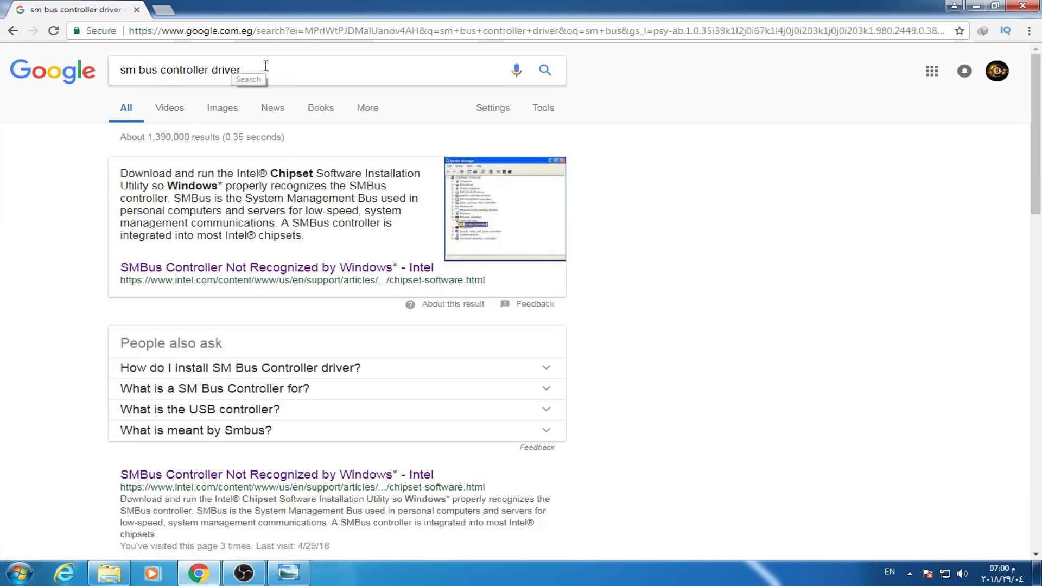
scroll(down, 3)
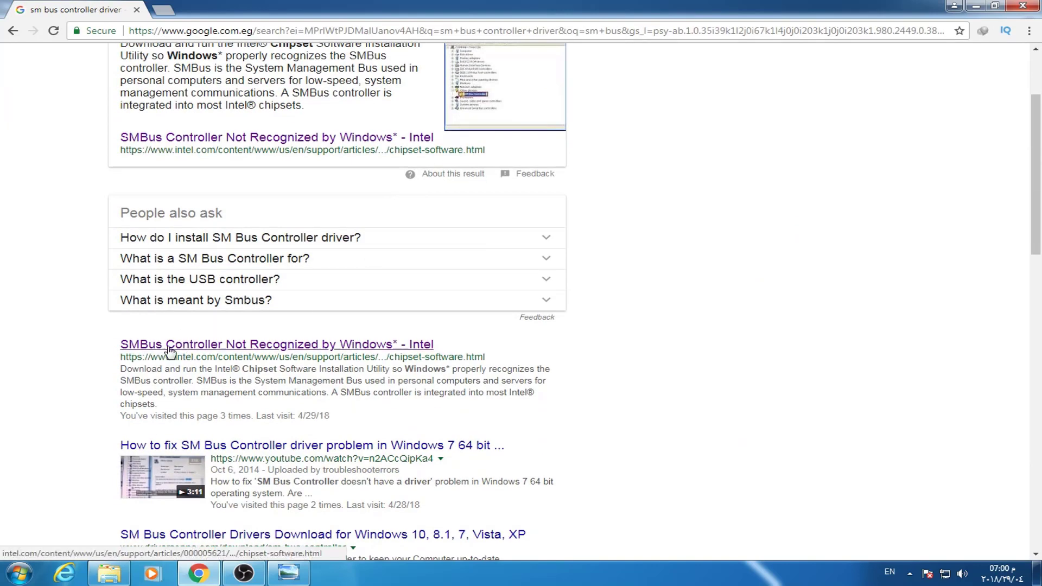
Read Intel's 'SMBus Controller Not Recognized by Windows' article down to its How to fix it section
click(276, 344)
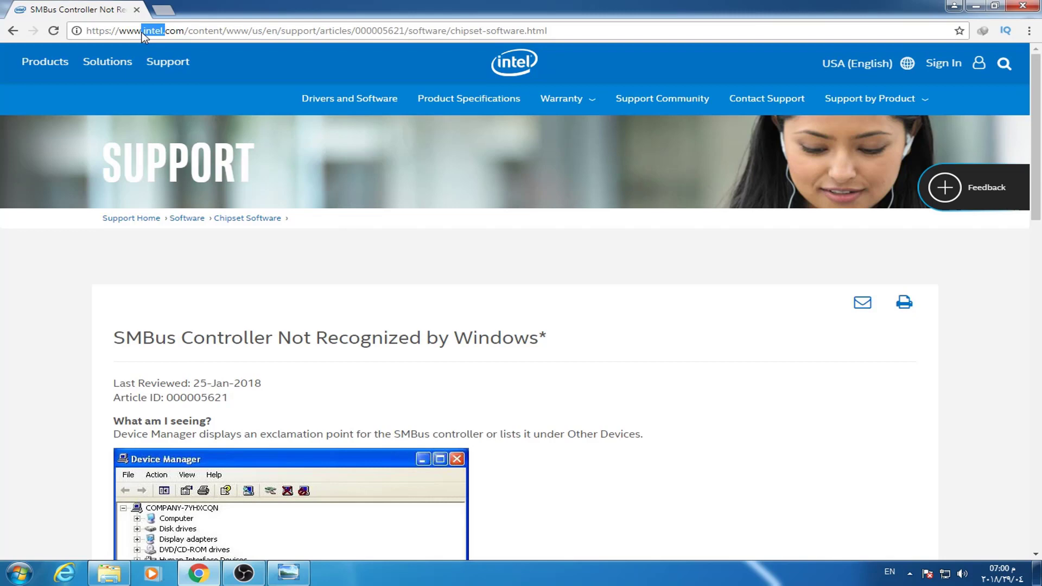
scroll(down, 3)
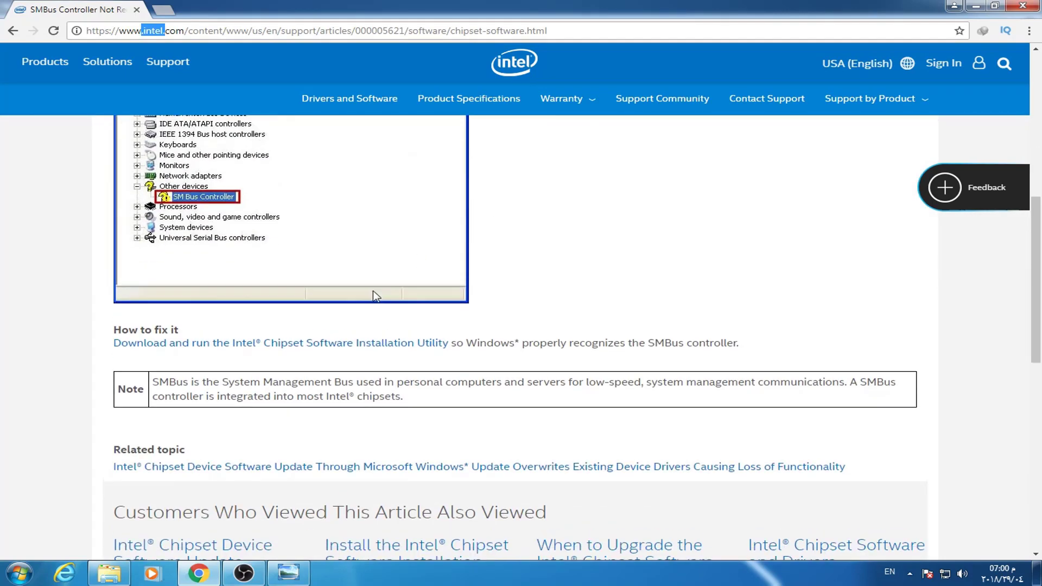
scroll(down, 3)
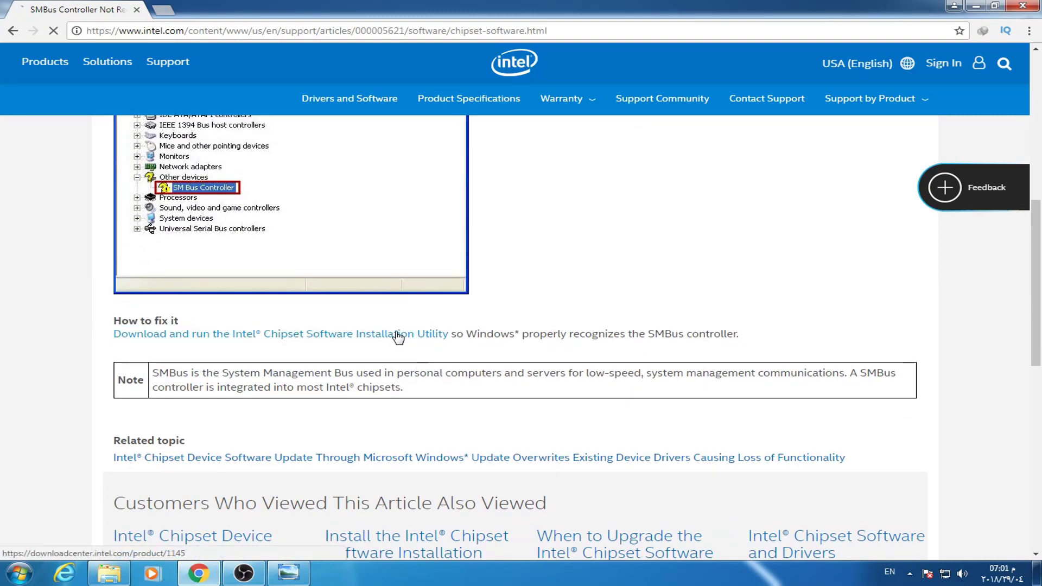
Reach the Intel Chipset Device Software page and start downloading Chipset_10.1.1.42_Public.zip
click(280, 333)
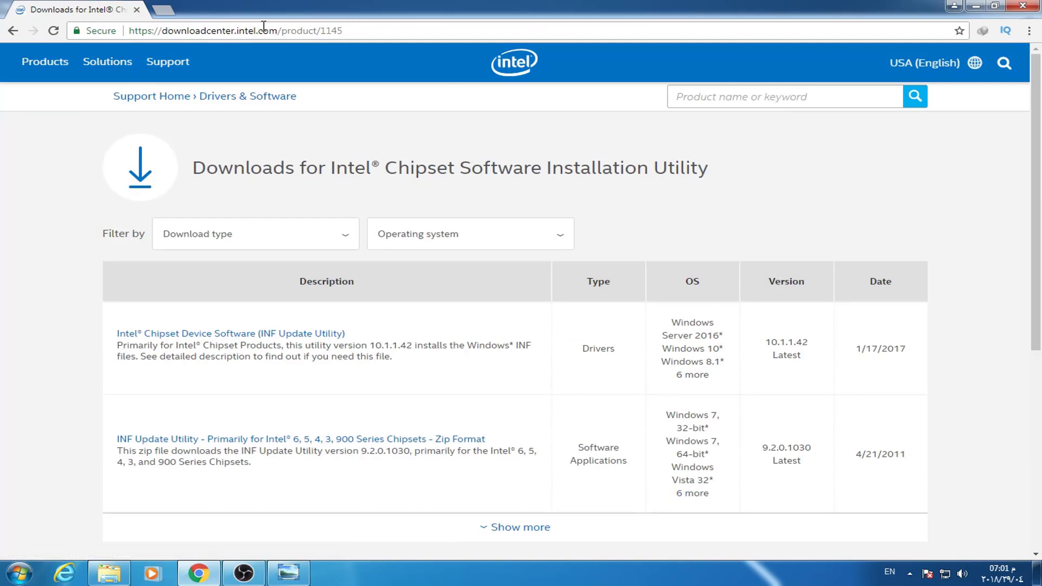
click(230, 333)
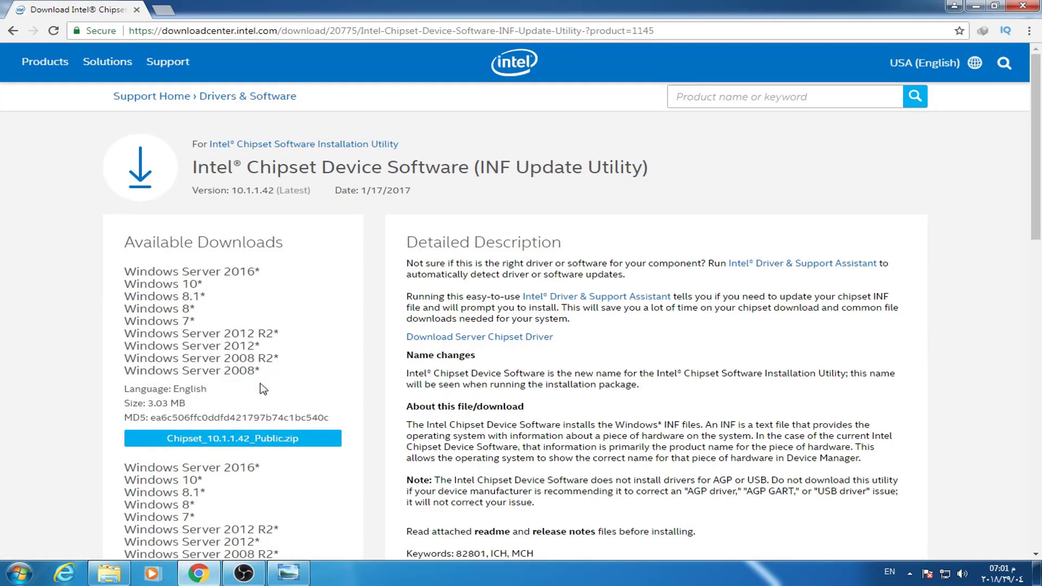
mouse_move(226, 289)
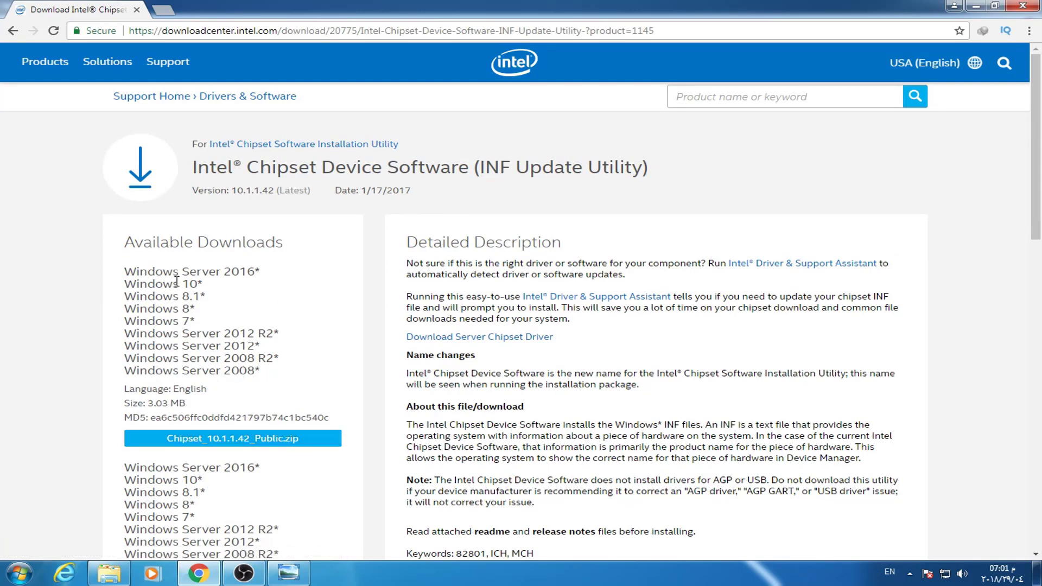
mouse_move(193, 332)
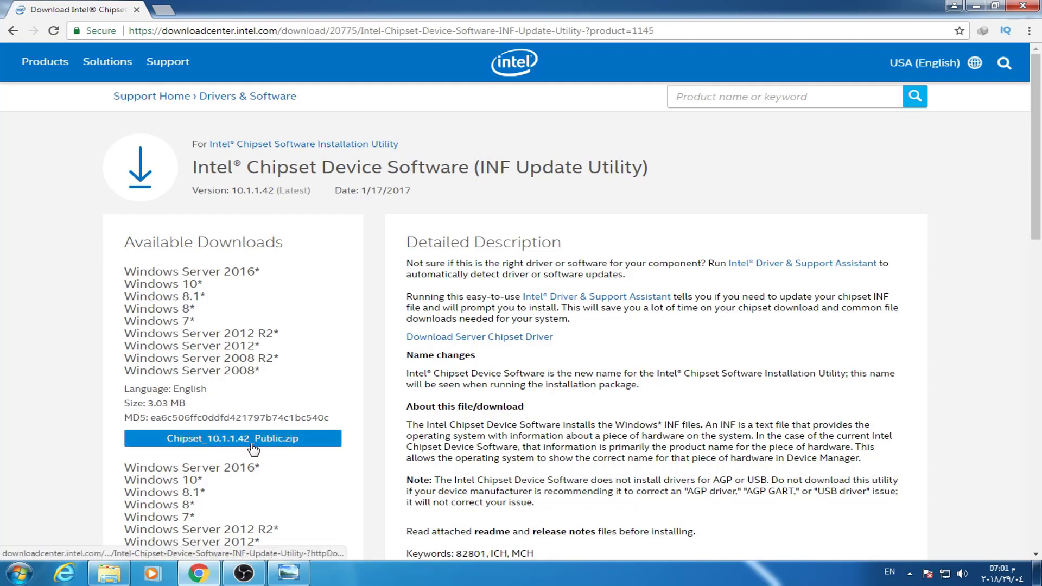
click(233, 437)
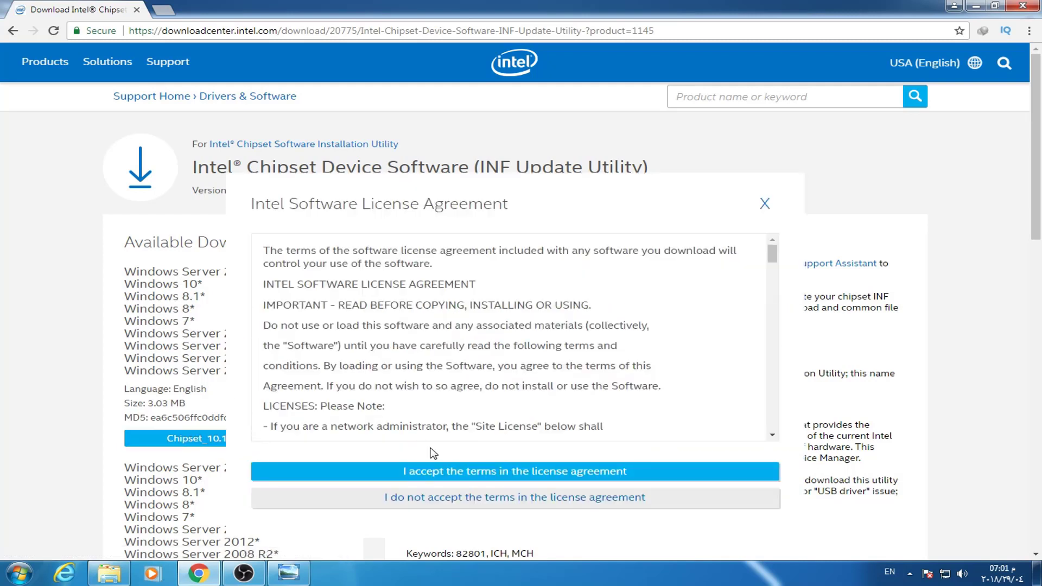
Accept the Intel Software License Agreement so the chipset zip downloads to Downloads\Compressed
click(515, 471)
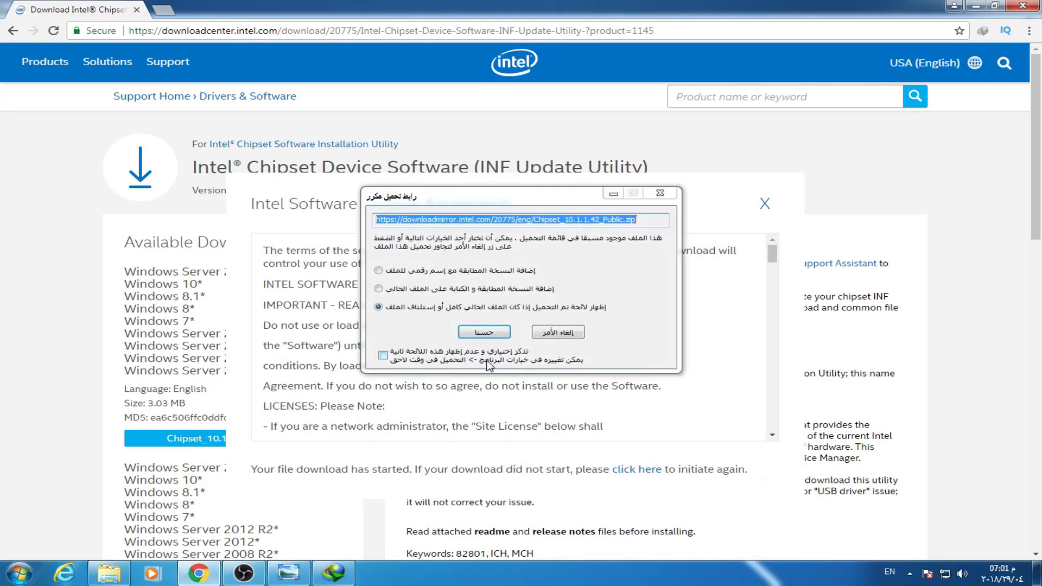
click(484, 332)
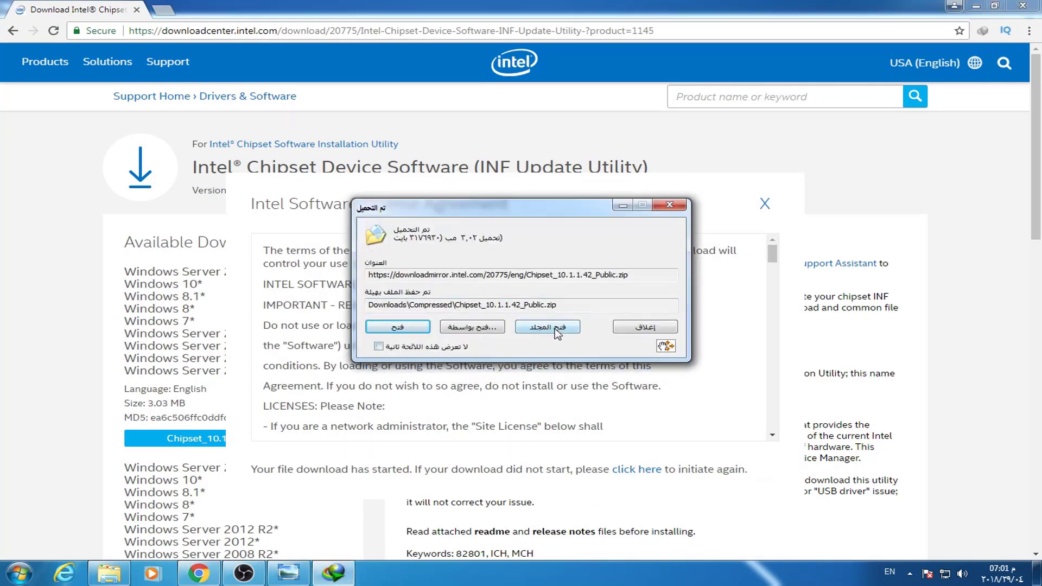
click(546, 327)
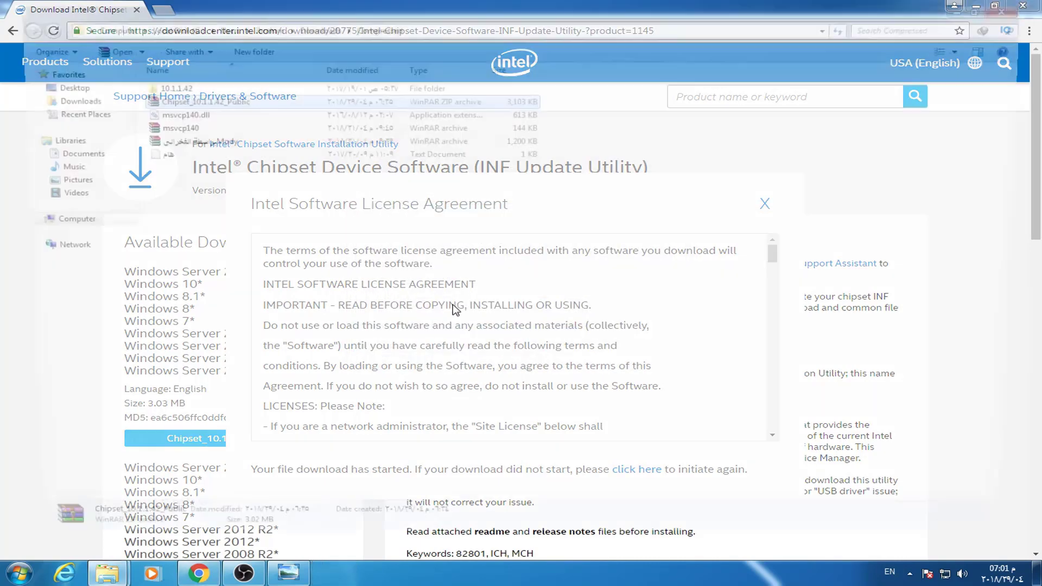
Extract Chipset_10.1.1.42_Public here and enter the extracted 10.1.1.42 folder
right_click(188, 98)
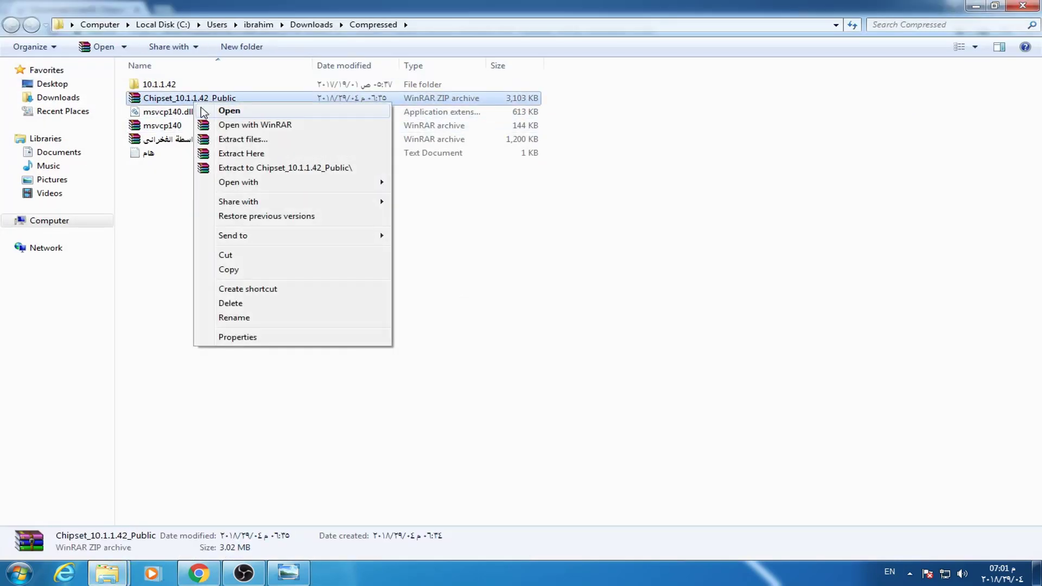
click(241, 153)
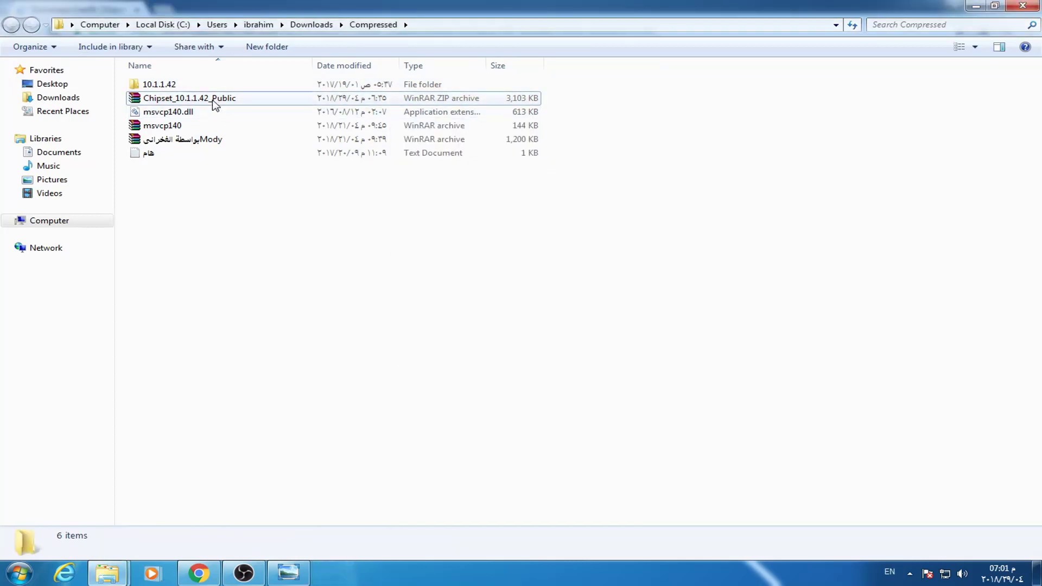
double_click(159, 83)
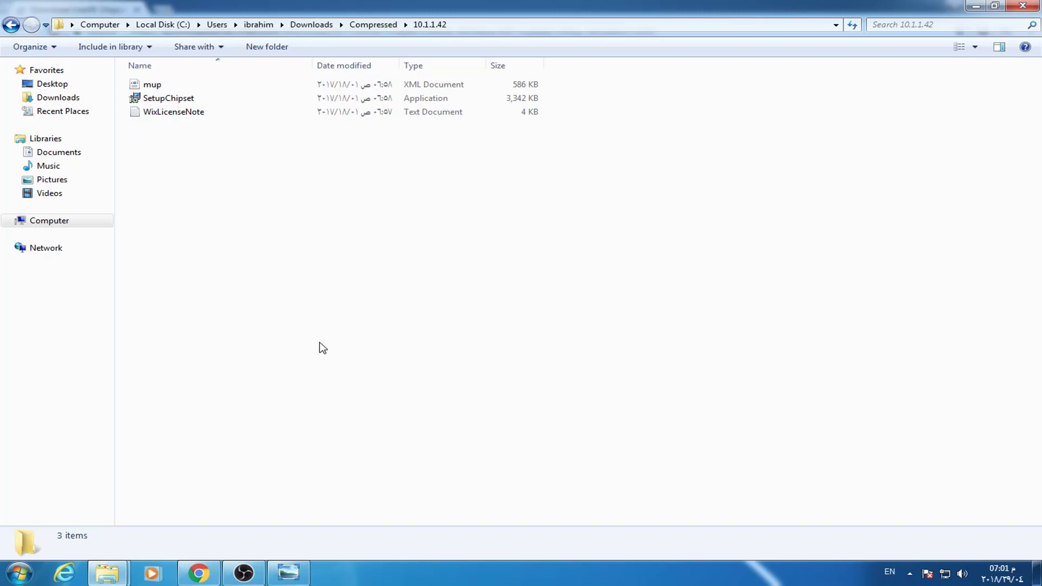
Launch SetupChipset and continue past the Intel Chipset Device Software welcome screen
click(167, 98)
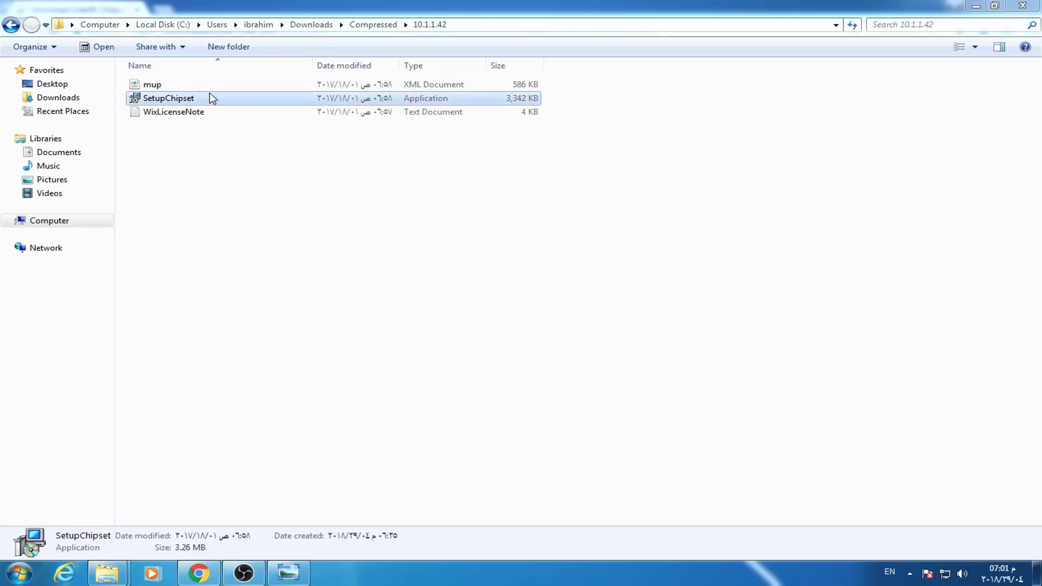
double_click(167, 98)
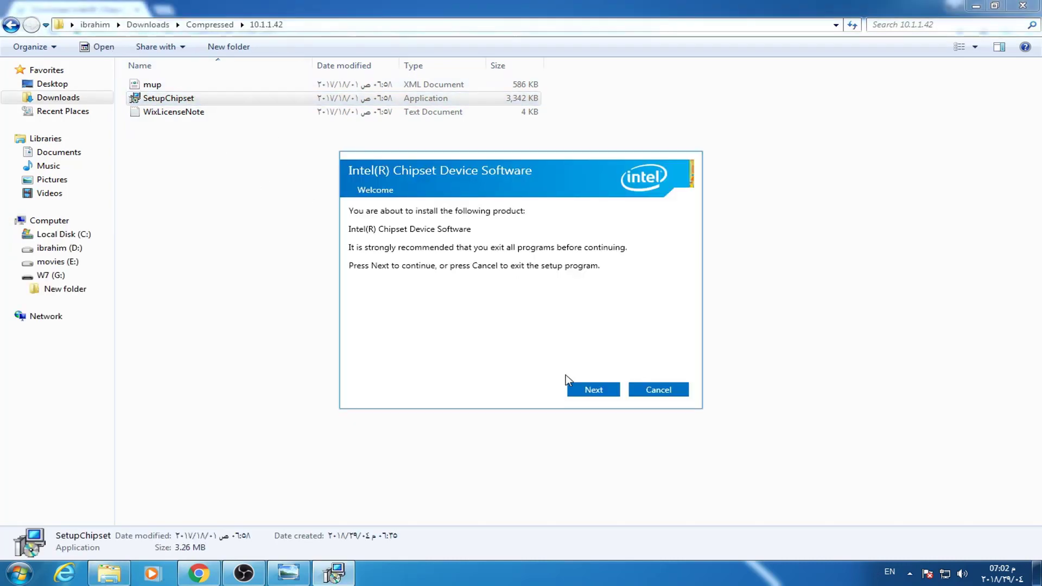
click(592, 389)
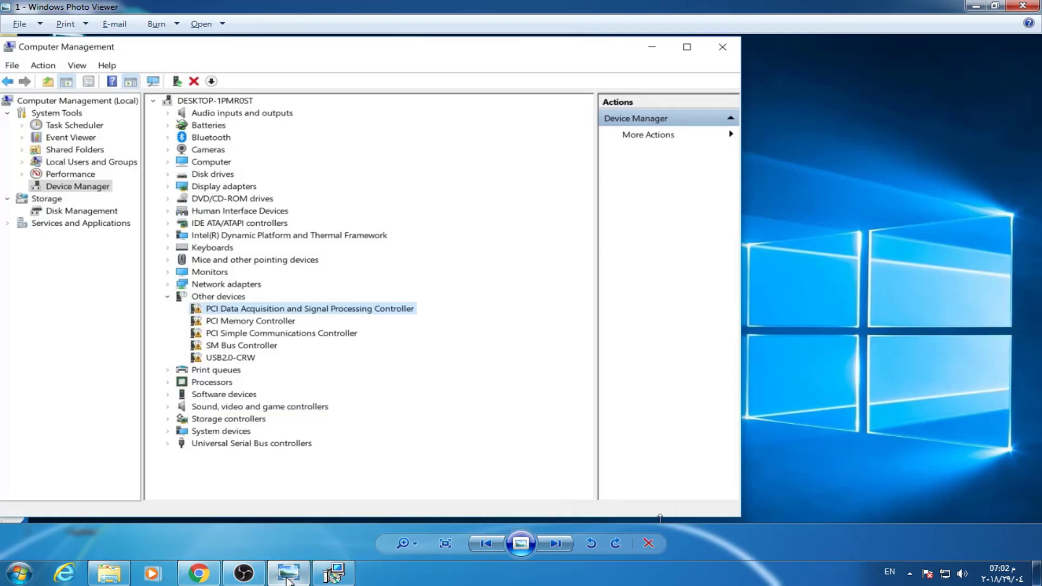
click(18, 572)
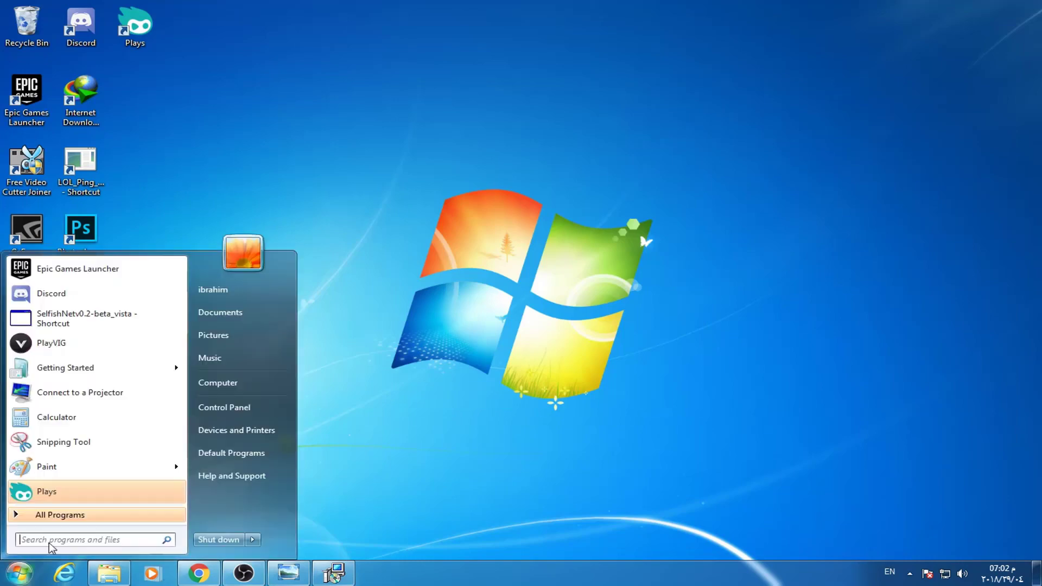
right_click(217, 382)
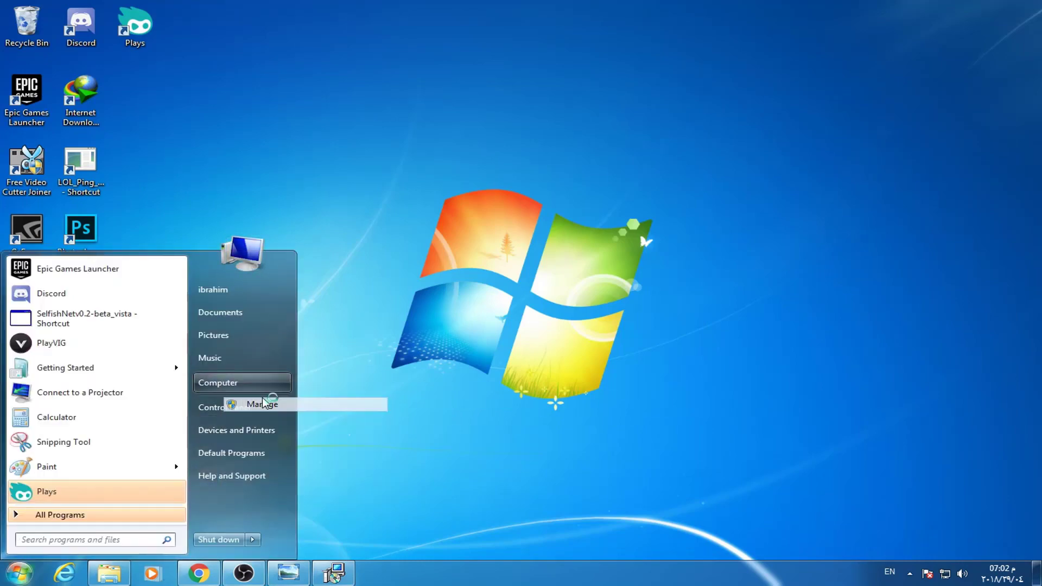
Manage the computer, show Device Manager and inspect the Unknown device under Other devices
click(261, 404)
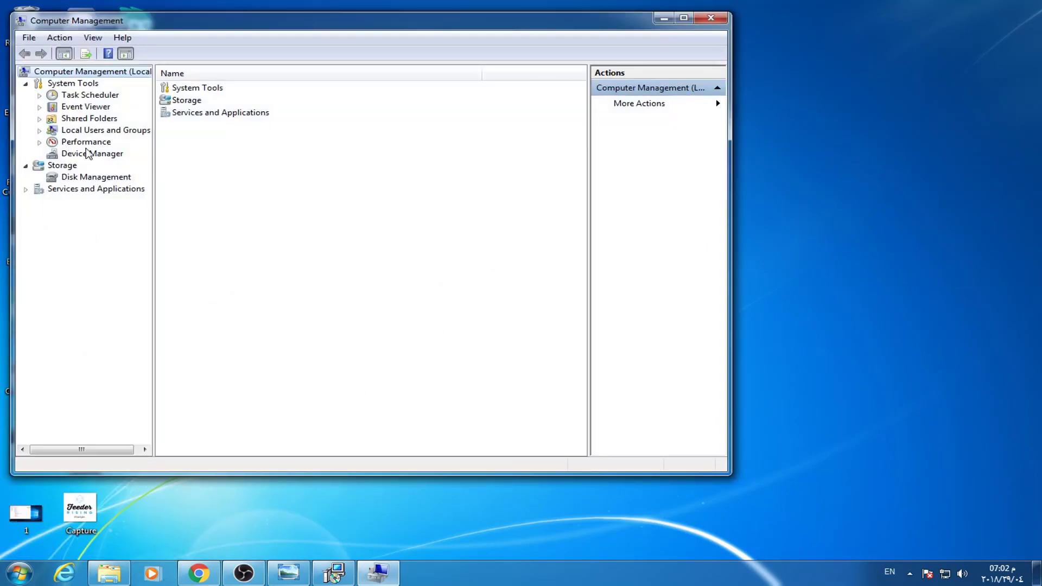
click(91, 153)
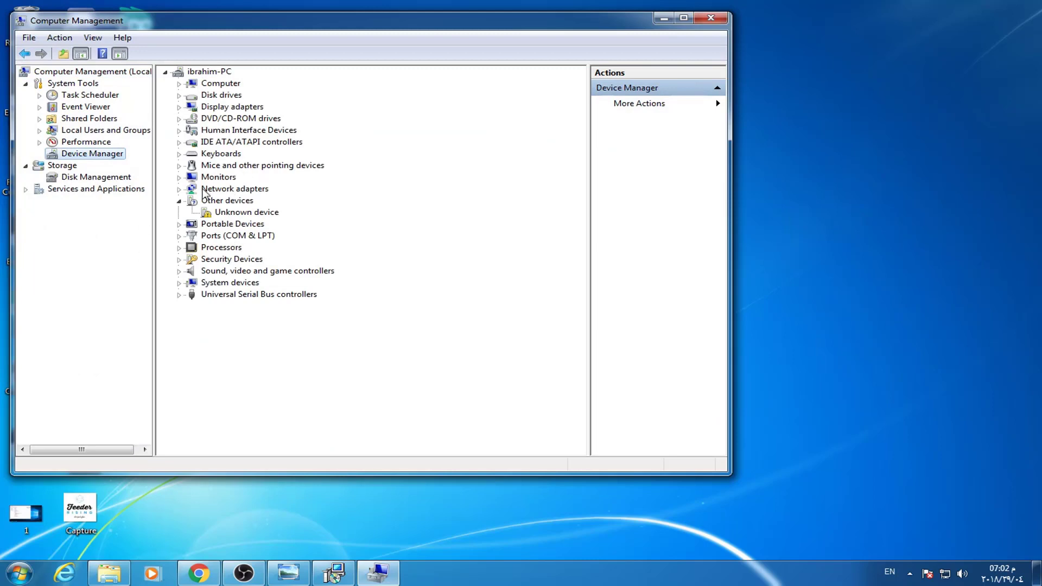
click(247, 211)
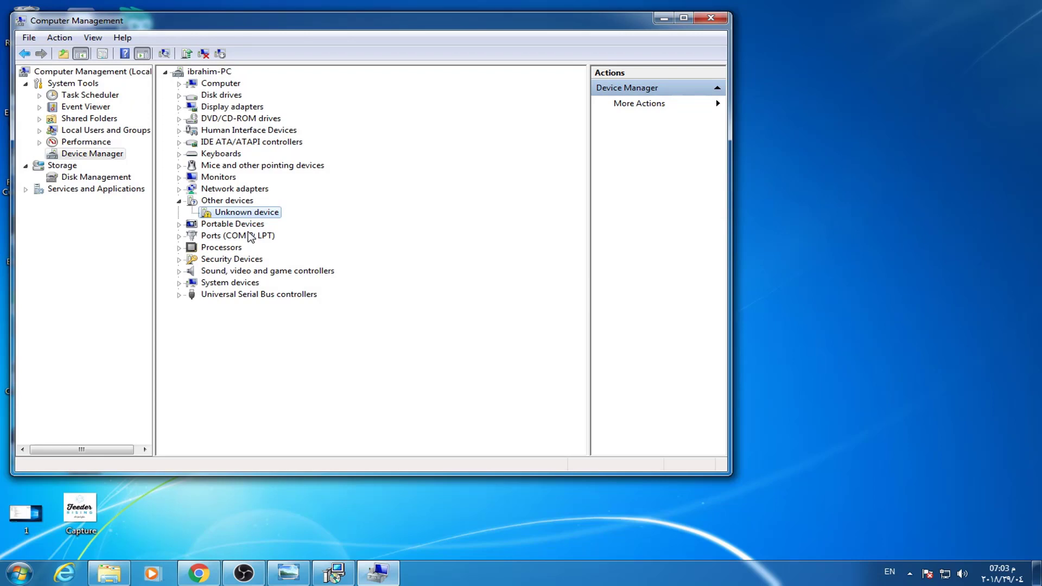
mouse_move(297, 222)
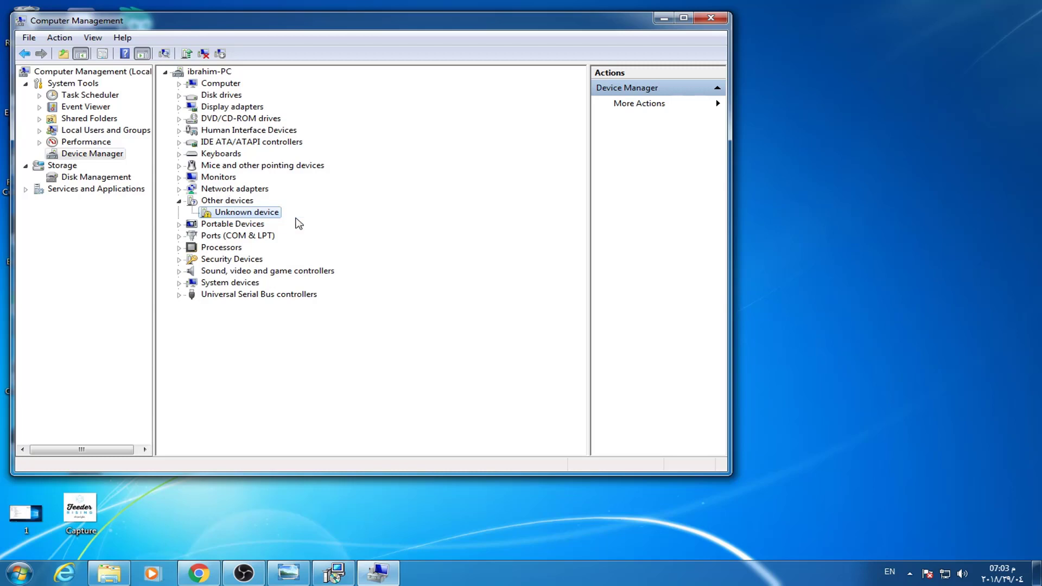
mouse_move(266, 228)
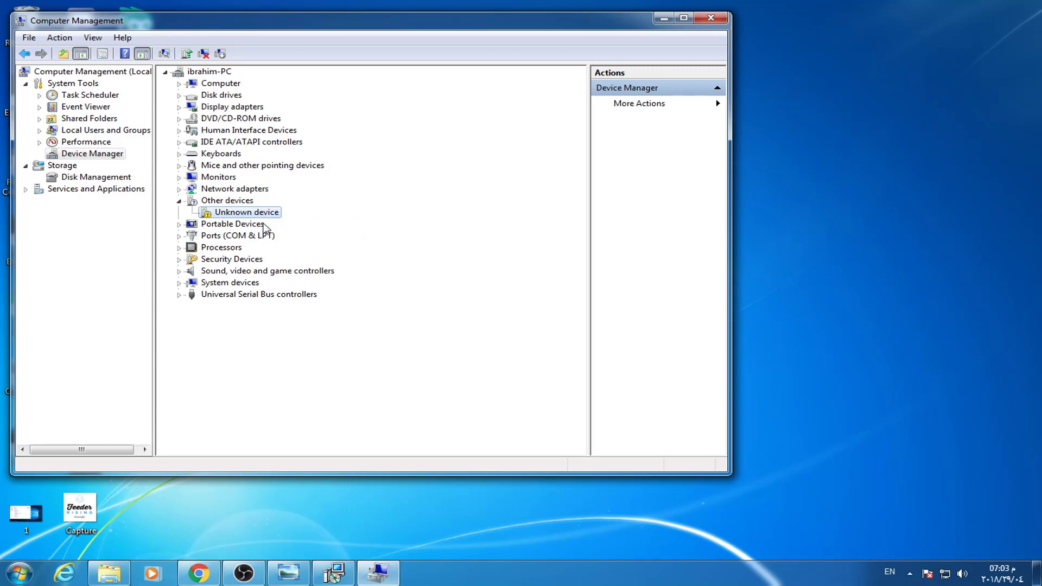
click(179, 200)
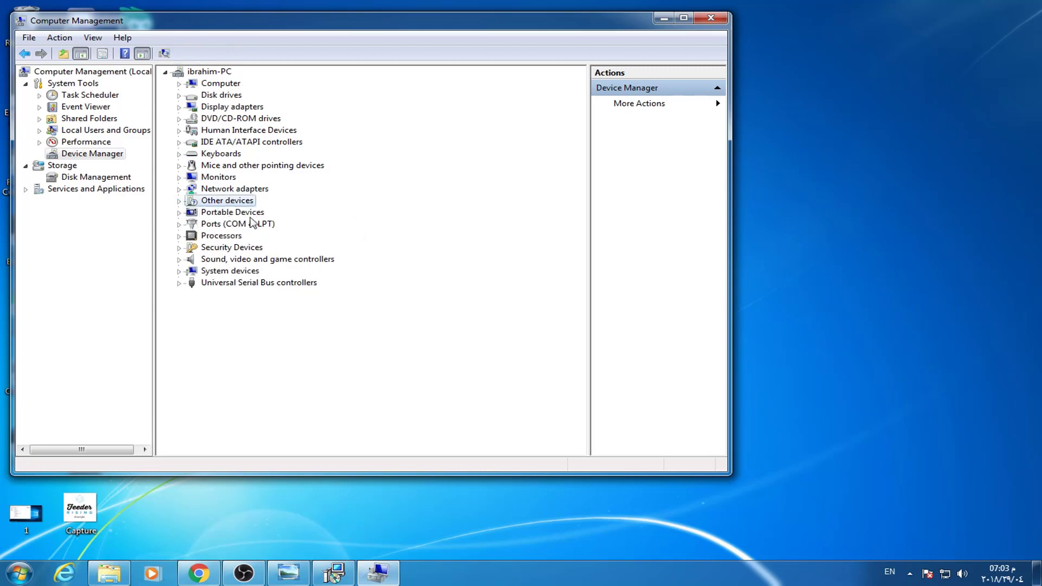
mouse_move(339, 488)
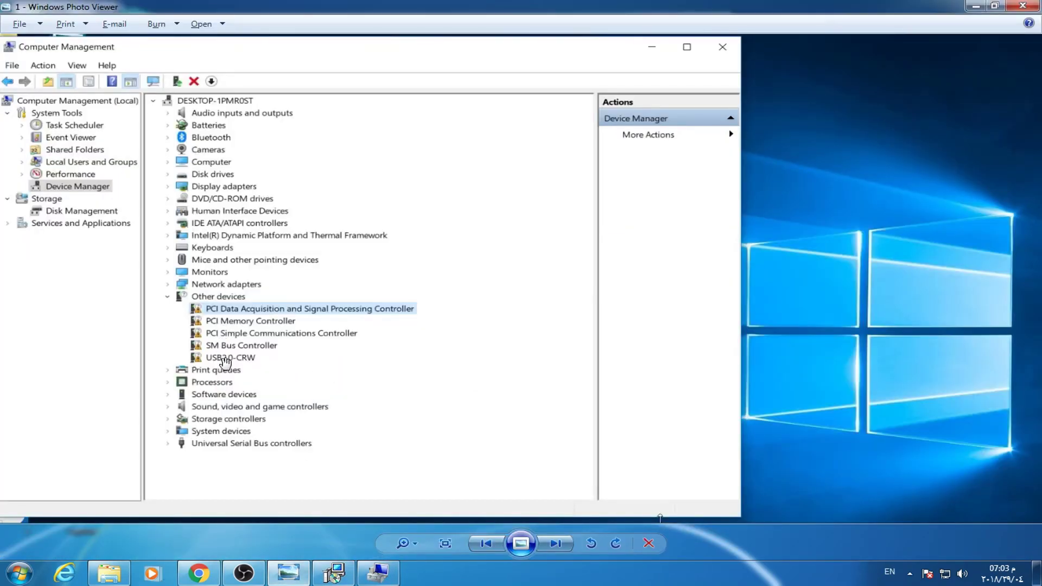
mouse_move(365, 534)
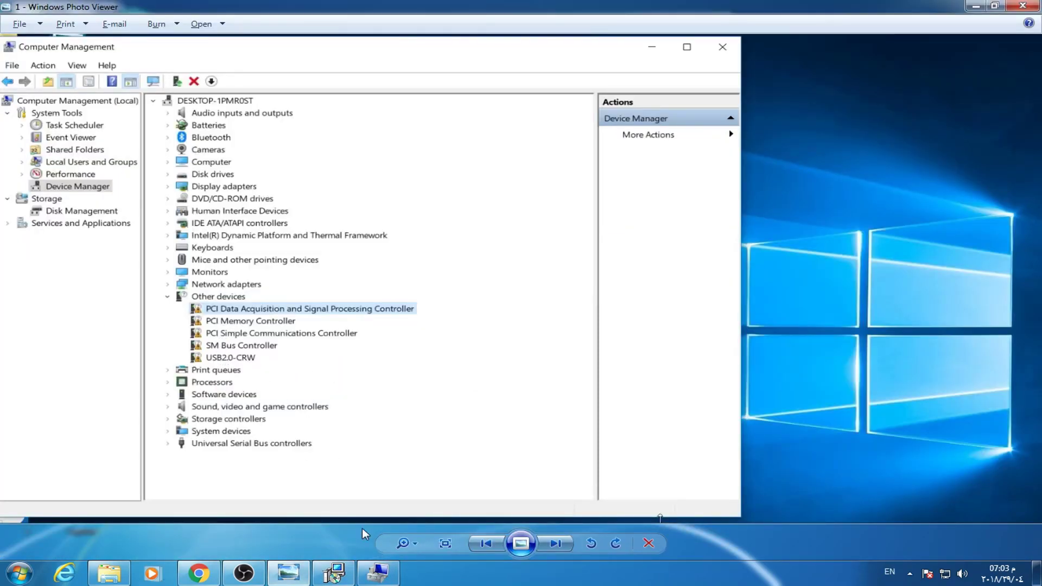